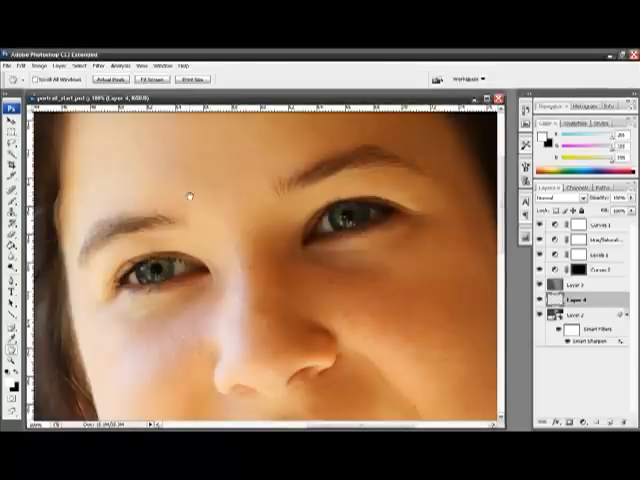
mouse_move(52, 164)
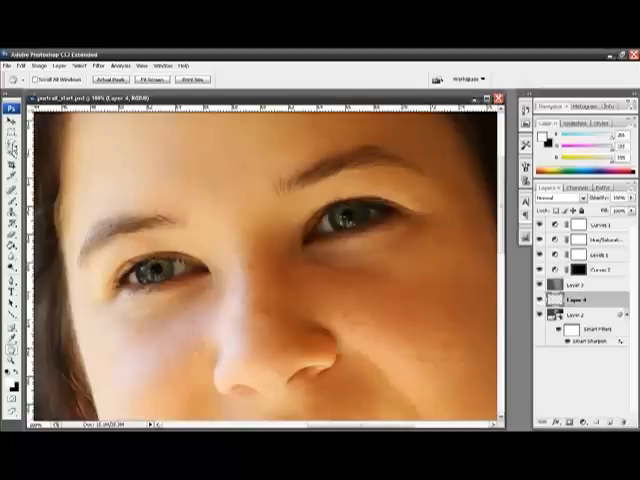
mouse_move(8, 160)
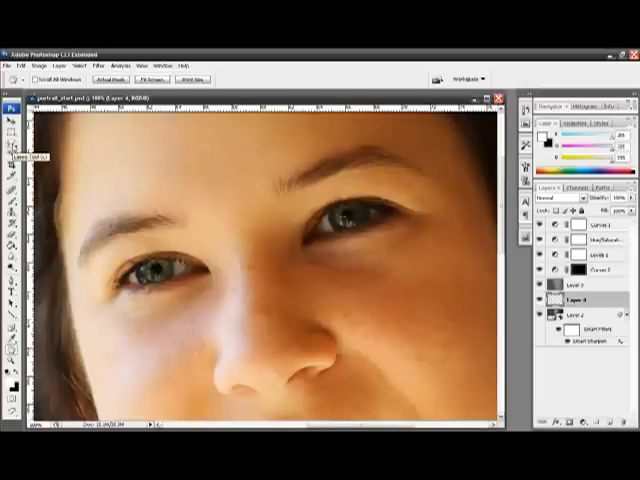
Step: Lasso-select both eyes of the portrait, adding the second eye with Shift
left_click(12, 148)
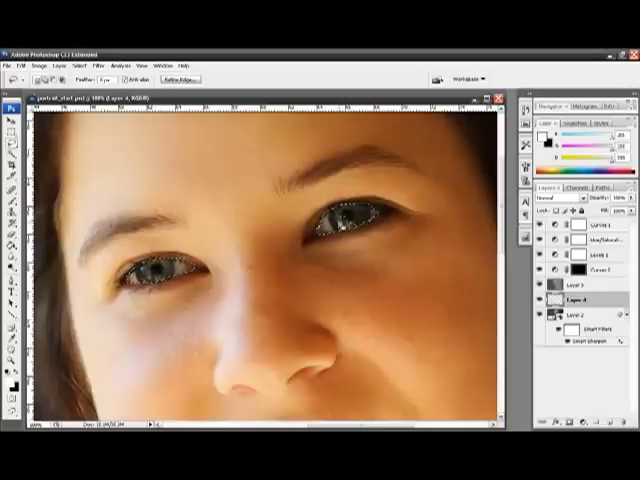
right_click(330, 230)
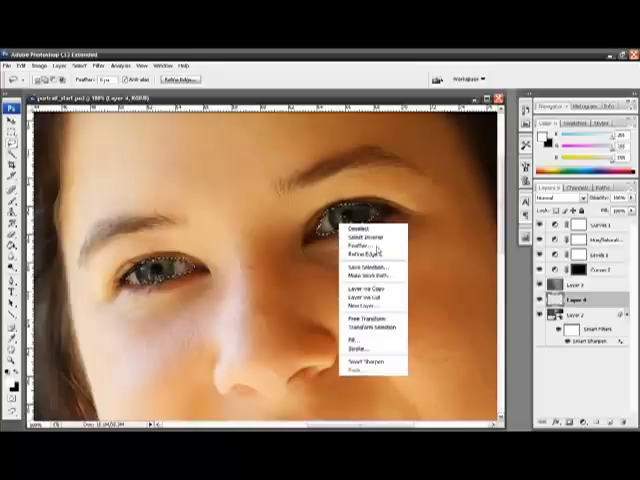
Step: Feather the eye selection with the chosen radius to soften its edges
left_click(352, 236)
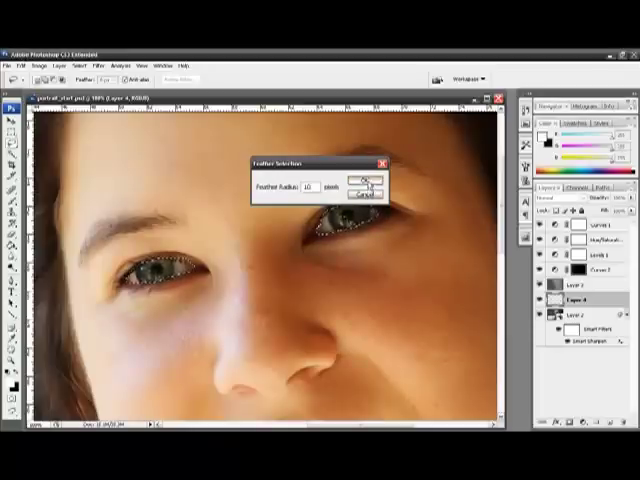
left_click(368, 178)
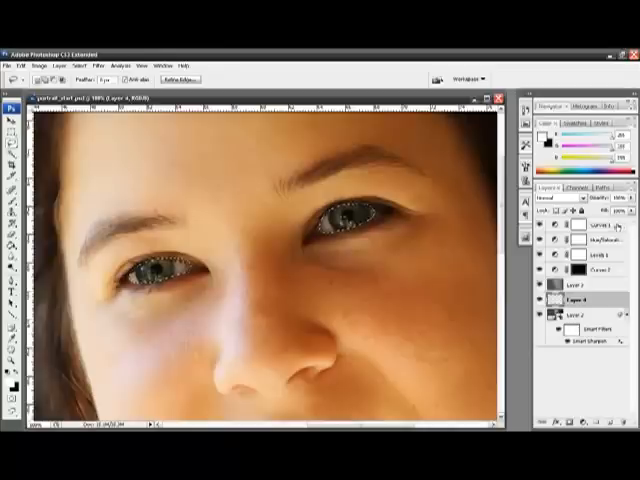
Step: Show the adjustment layer type list from the Layers panel
left_click(576, 232)
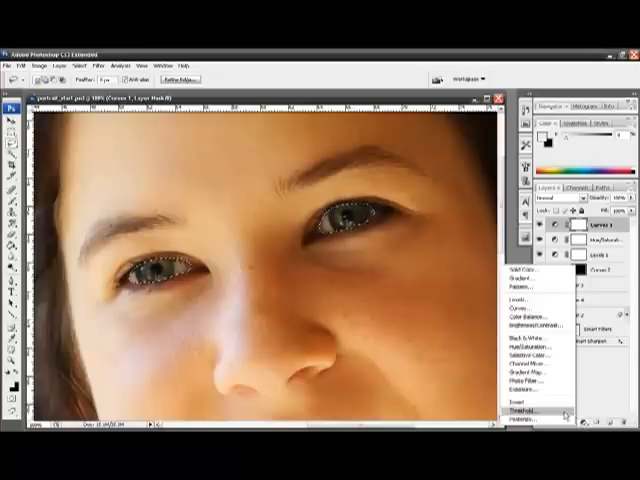
mouse_move(540, 318)
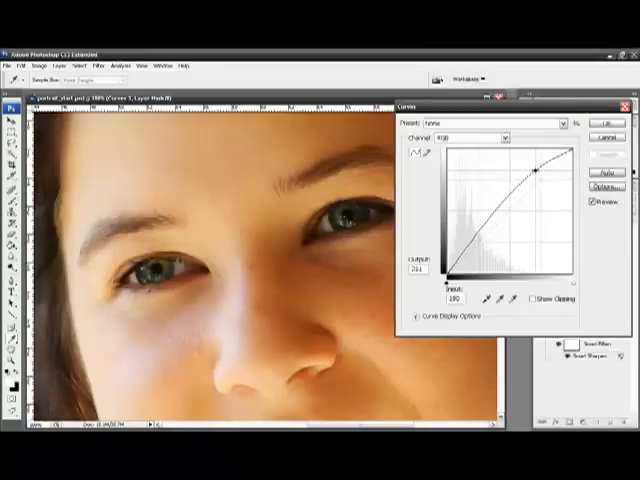
Step: Raise the Curves adjustment curve to brighten the selected eyes
left_click_drag(534, 172, 532, 168)
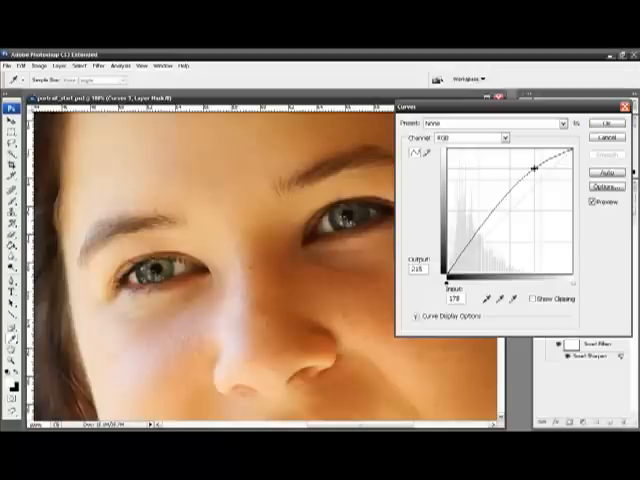
left_click_drag(536, 172, 528, 164)
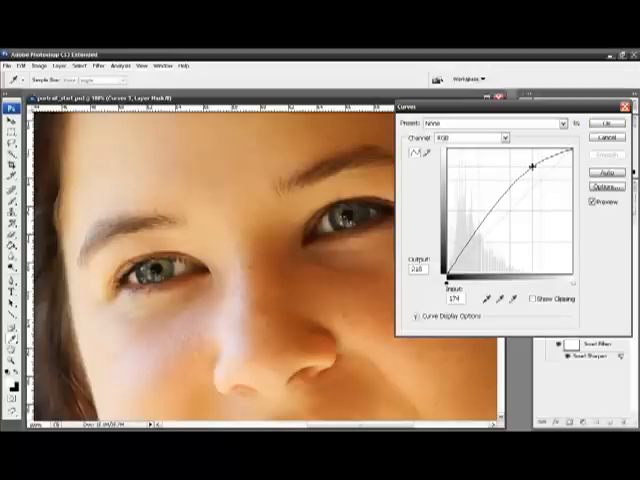